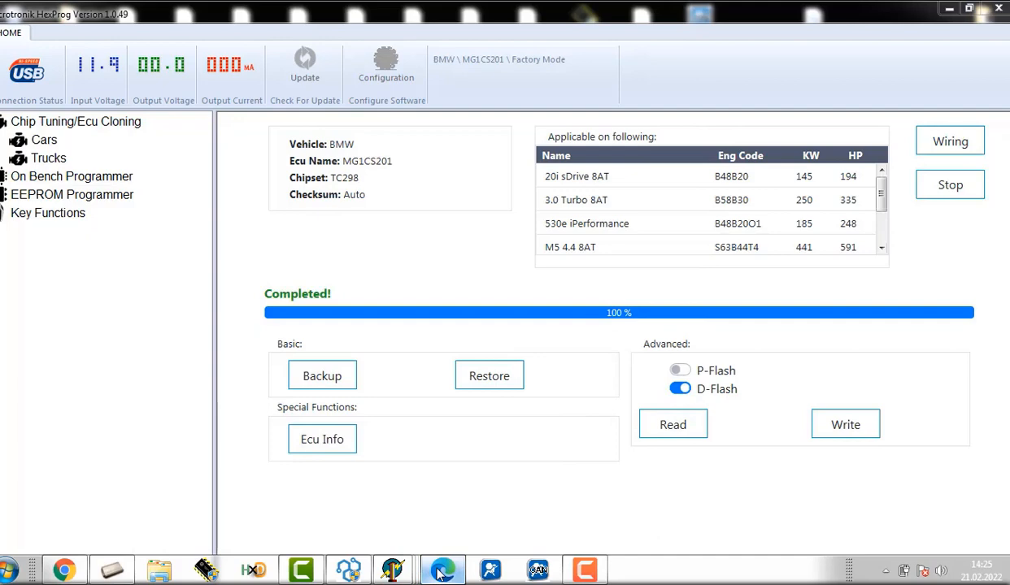
Show the MG1CS201 connection wiring diagram with pin descriptions in the browser
left_click(949, 140)
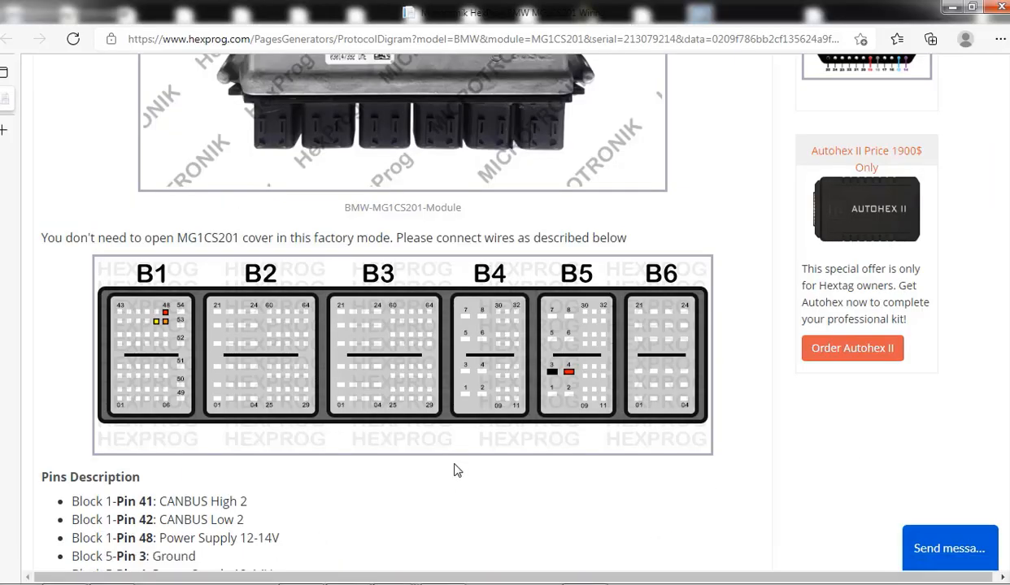
mouse_move(226, 347)
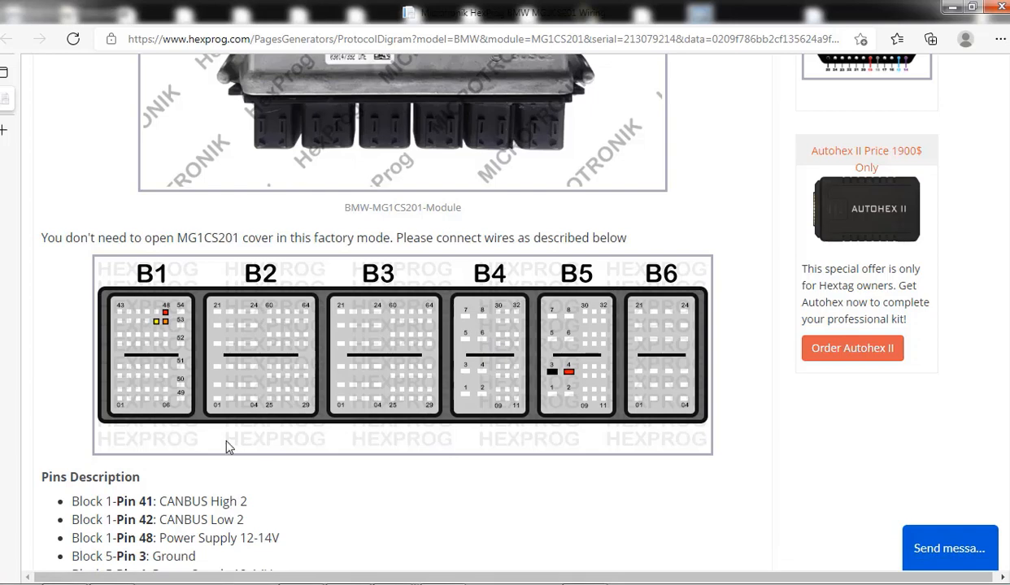
mouse_move(504, 470)
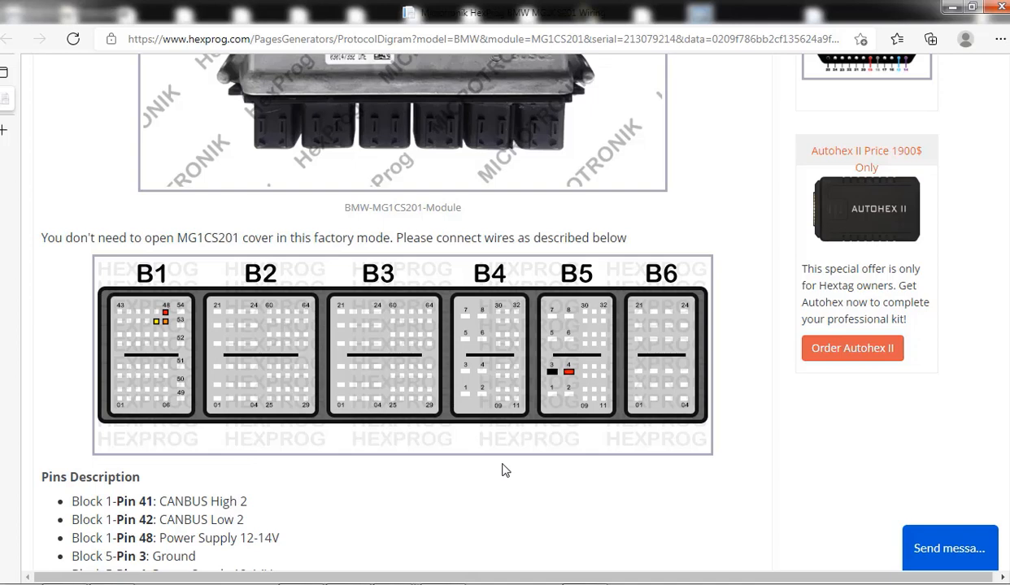
mouse_move(569, 372)
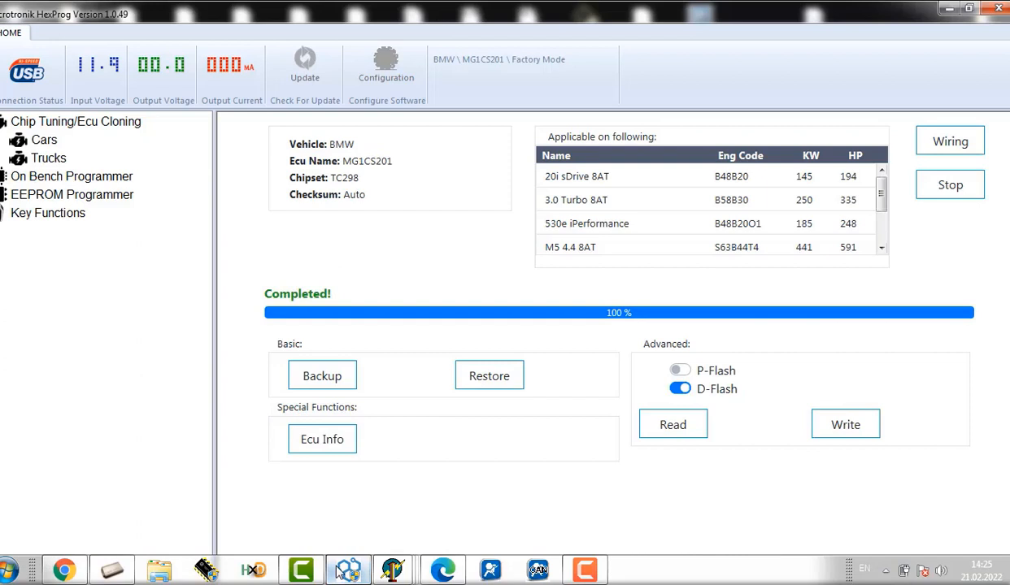
mouse_move(343, 172)
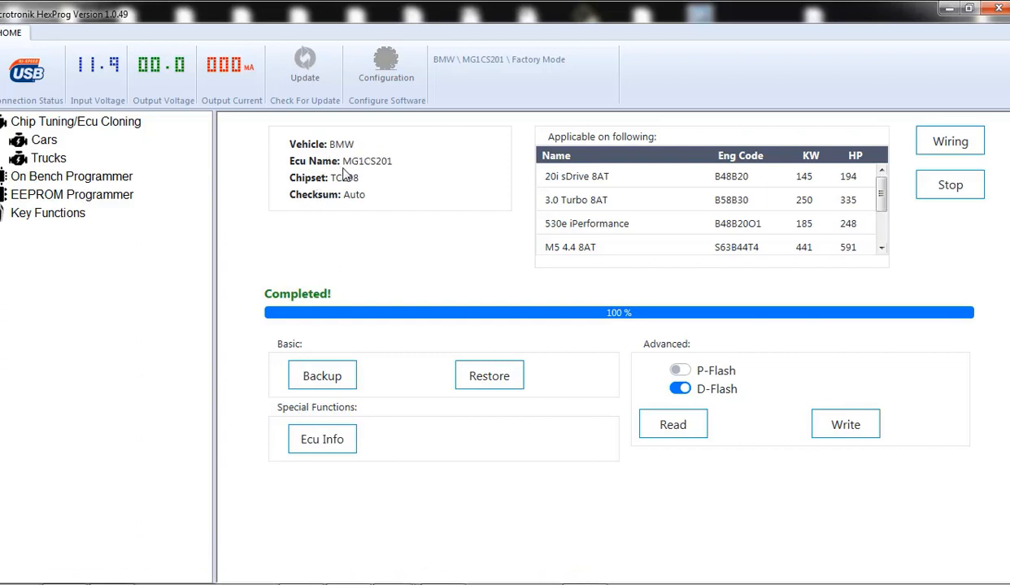
mouse_move(378, 175)
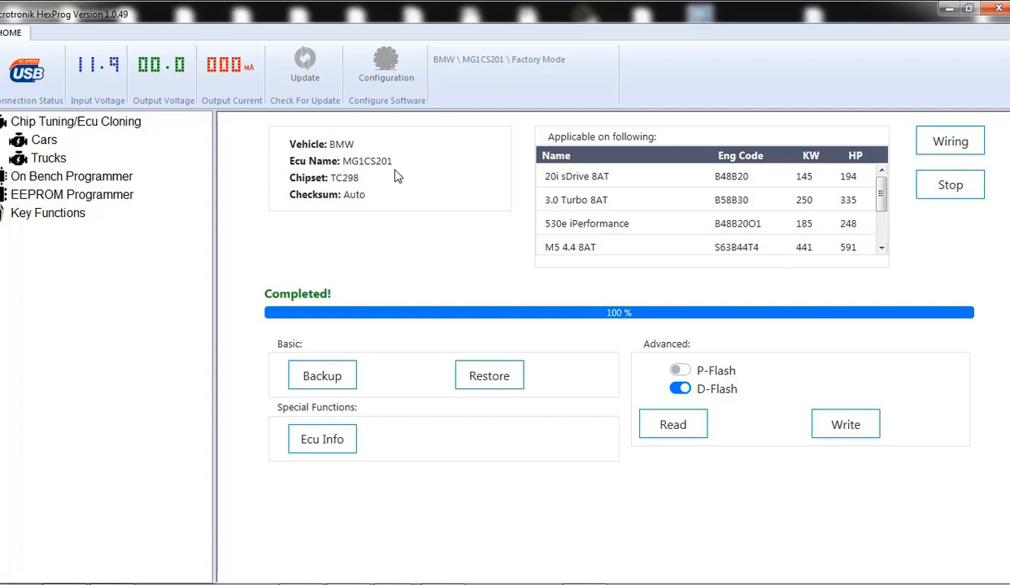
mouse_move(429, 368)
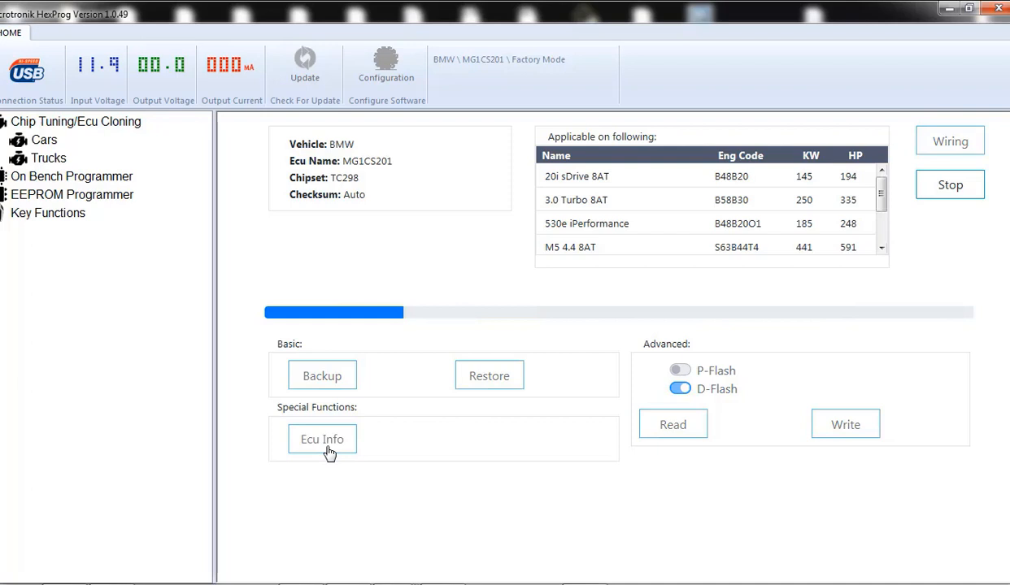
Start the Ecu Info read of the long ISN from D-Flash and let it reach sector 96
left_click(322, 439)
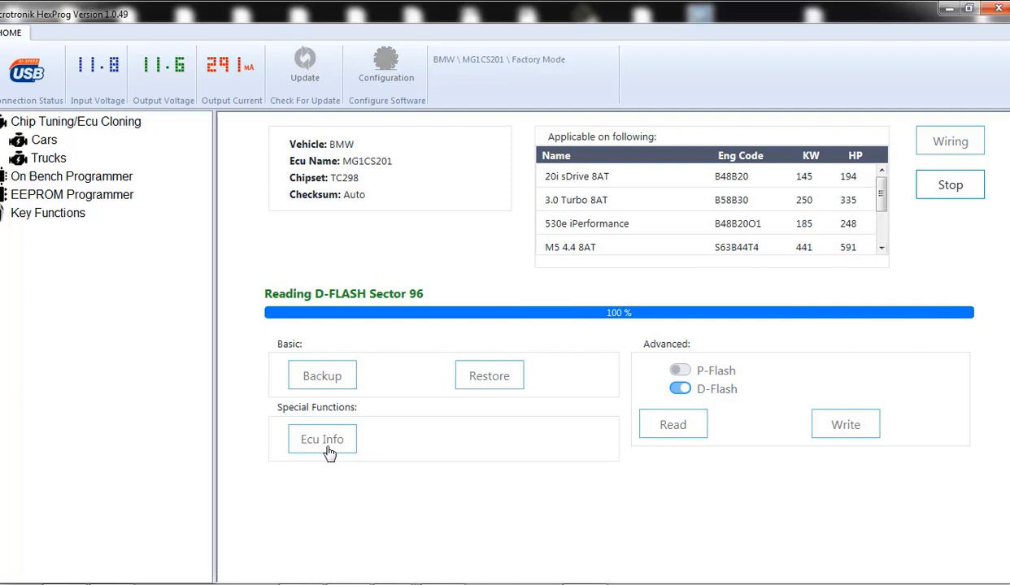
mouse_move(390, 512)
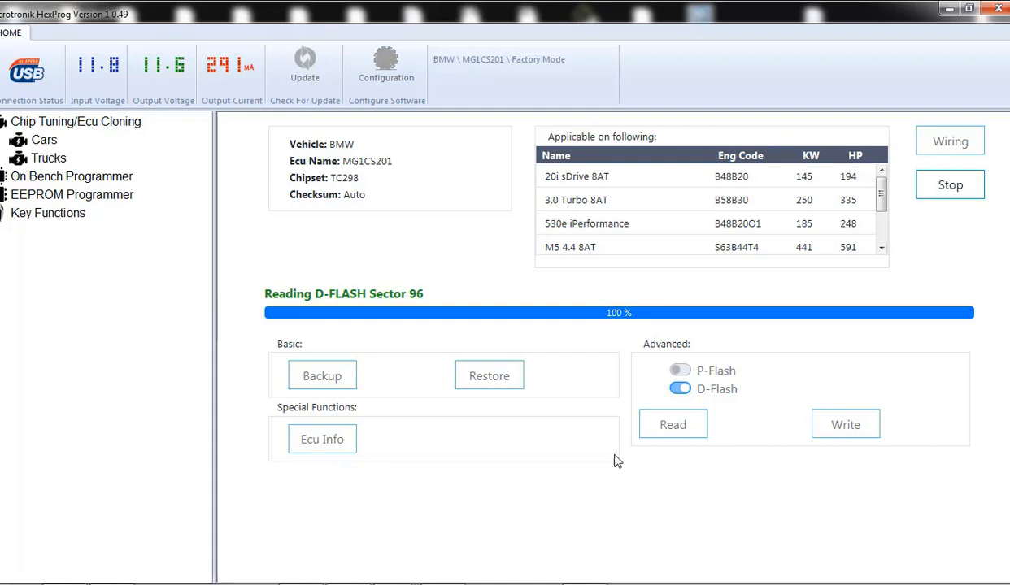
View the MG1CS201's long ISN in the Ecu Info result window once the read completes
left_click(322, 439)
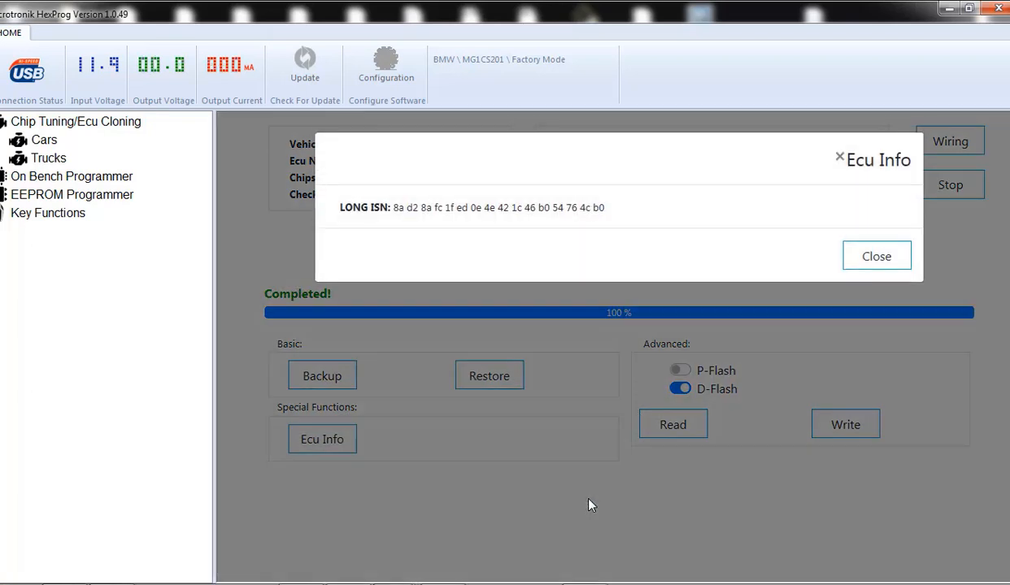
mouse_move(605, 210)
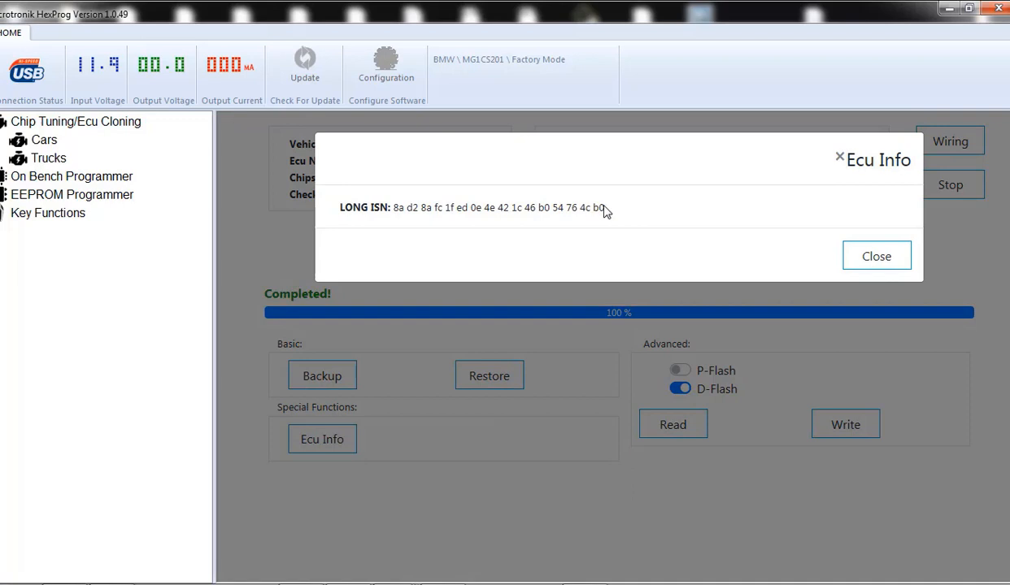
mouse_move(406, 239)
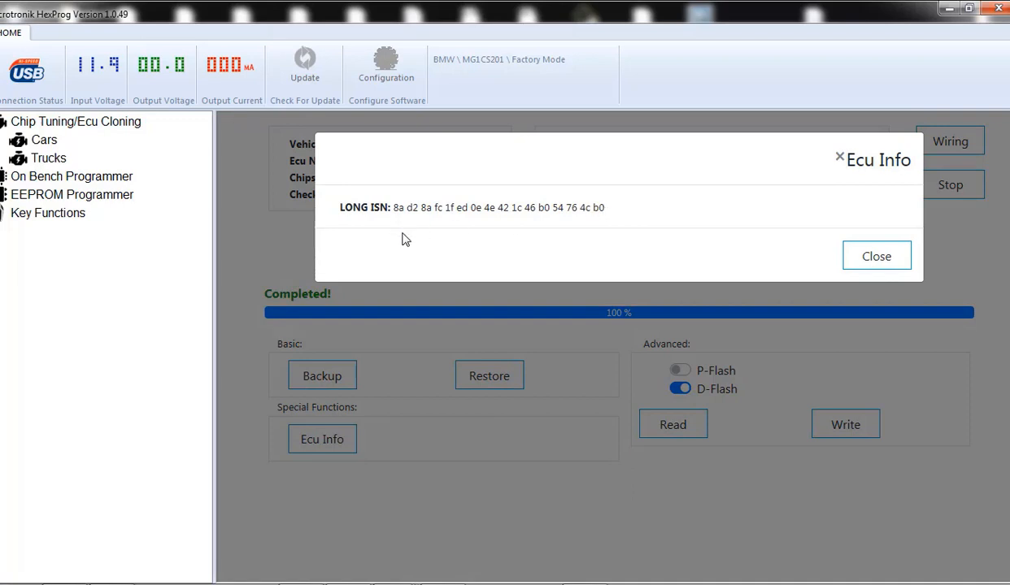
mouse_move(602, 243)
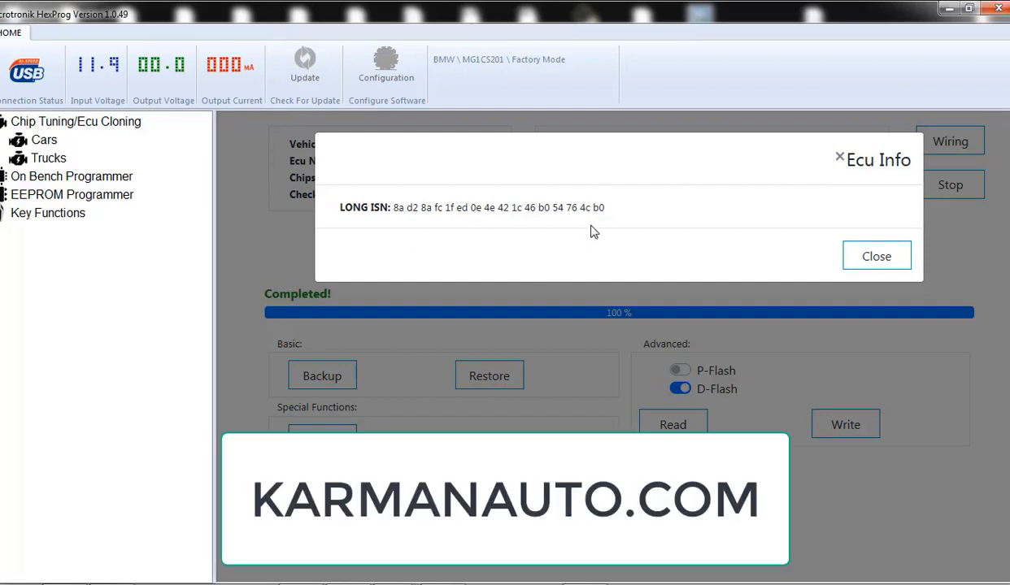
mouse_move(373, 231)
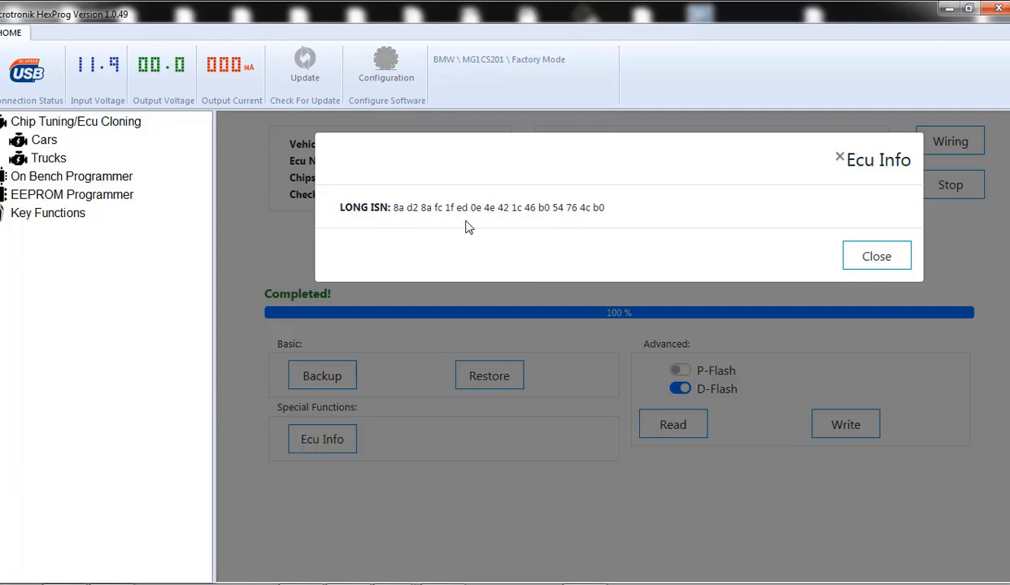
mouse_move(626, 213)
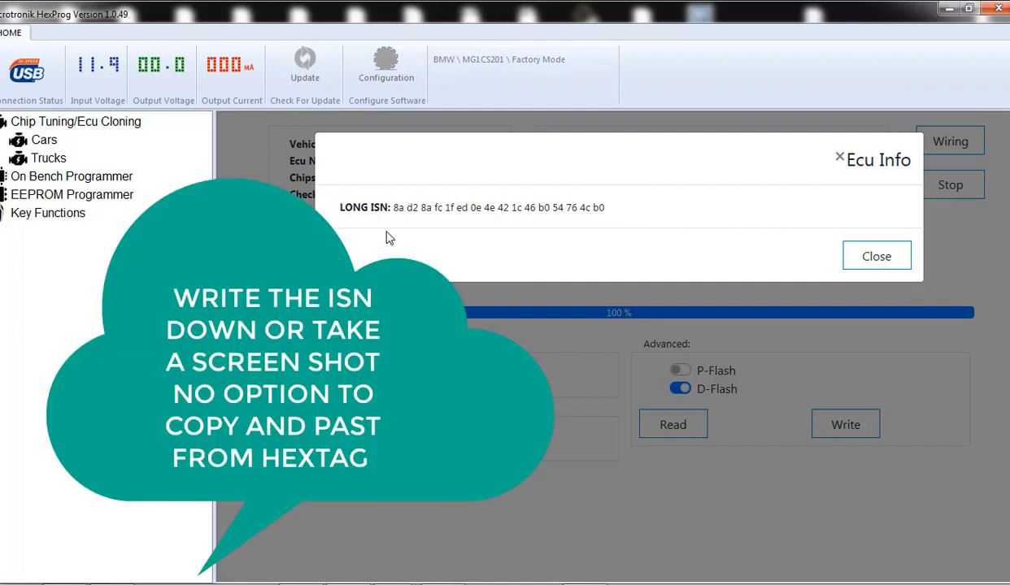
mouse_move(373, 224)
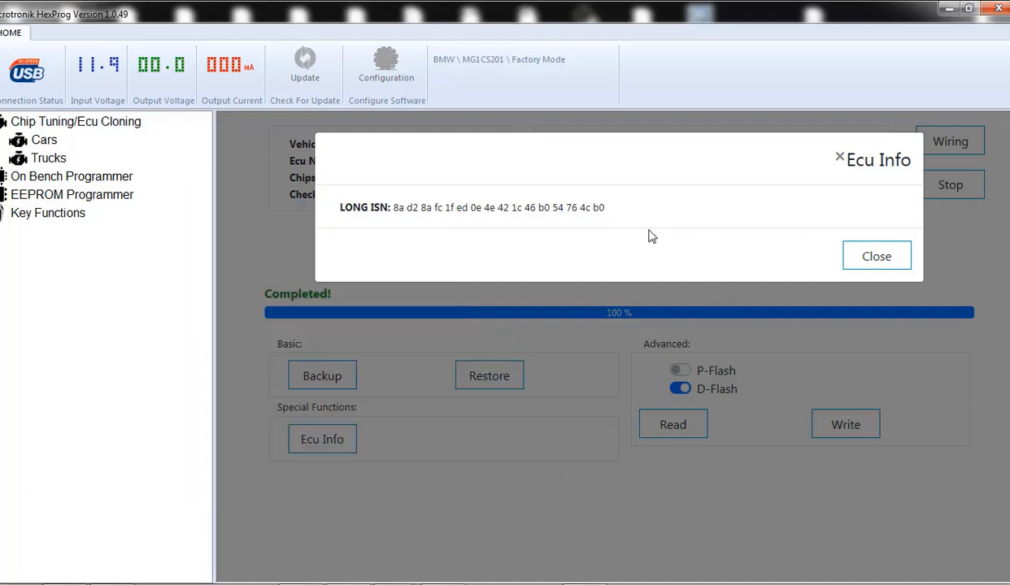
mouse_move(751, 270)
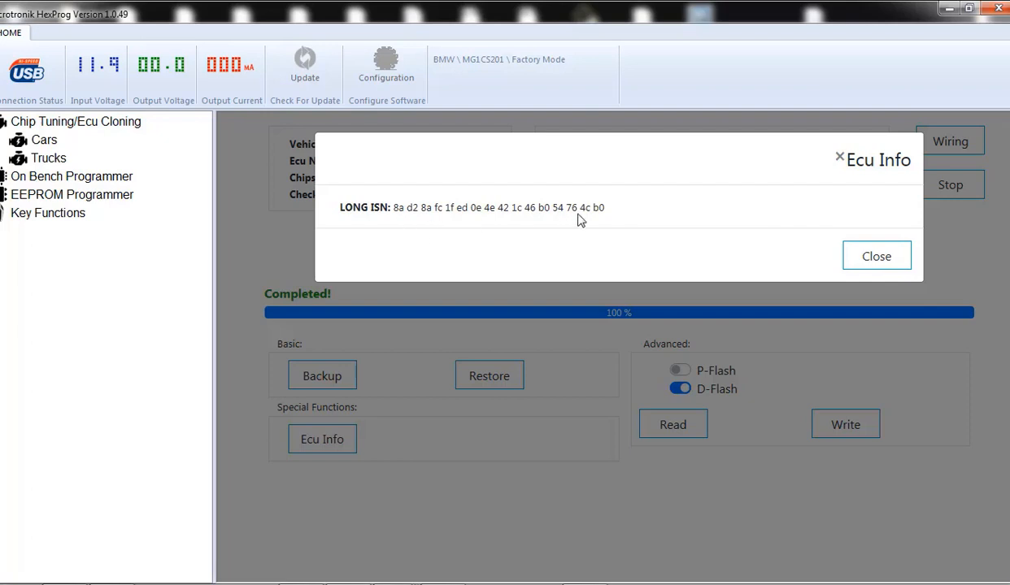
mouse_move(584, 218)
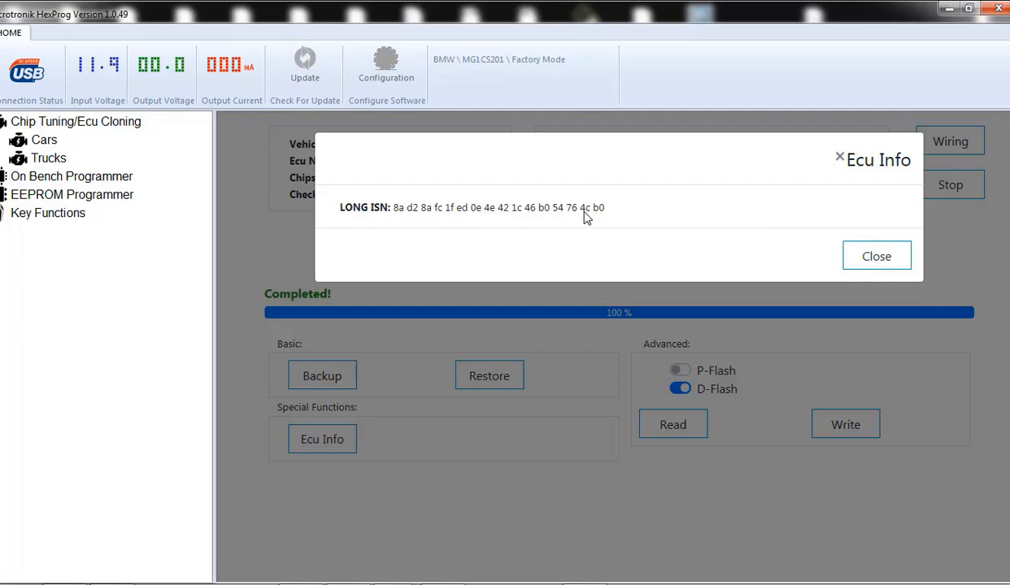